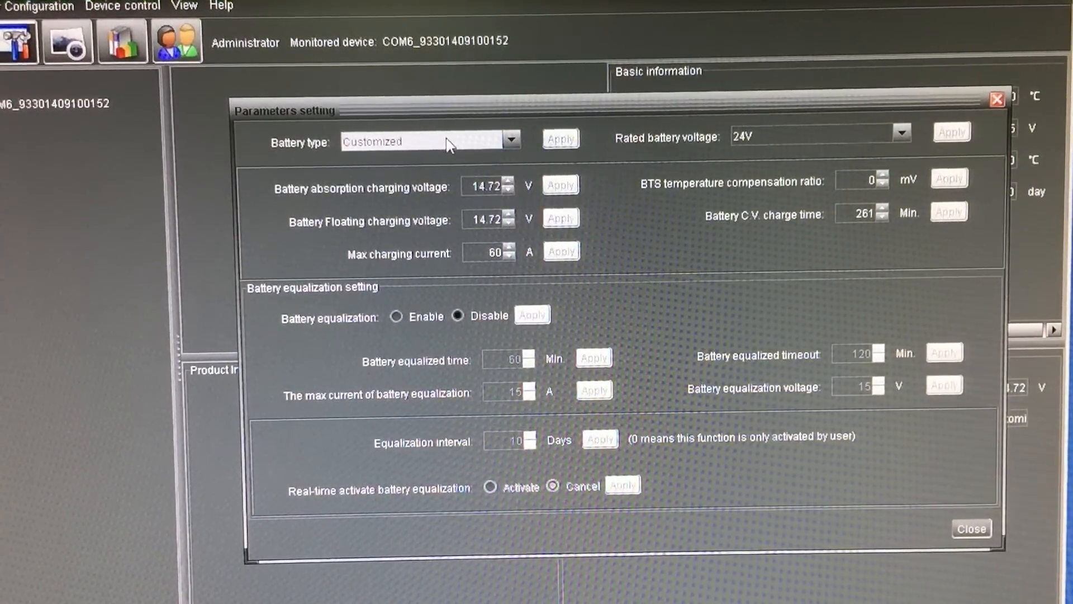
# Keep battery type Customized, raise C.V. charge time to 272 Min., and close Parameters setting.
pyautogui.click(510, 139)
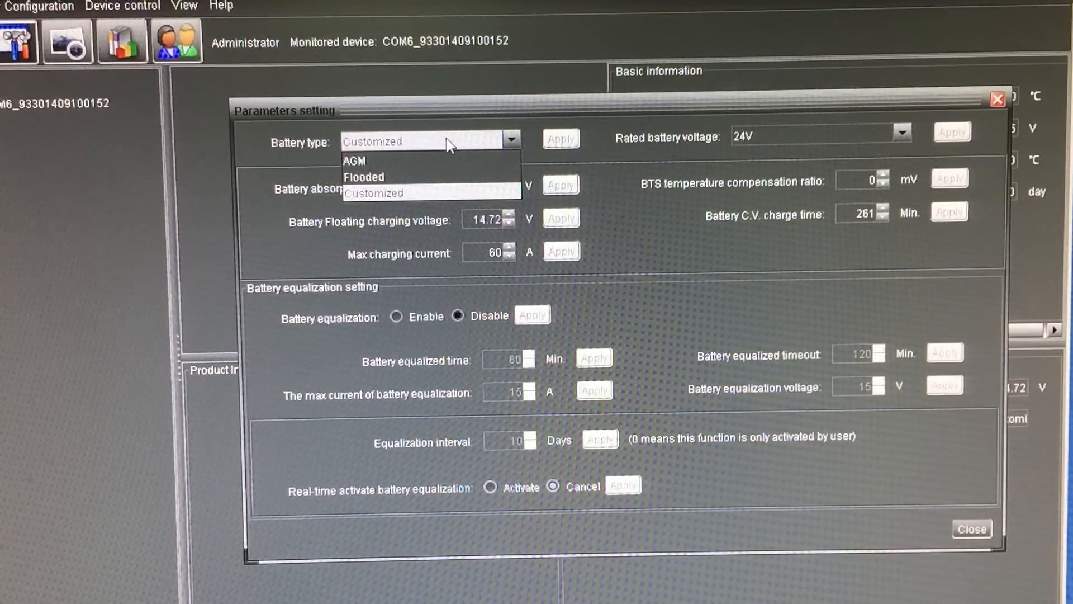
pyautogui.click(373, 194)
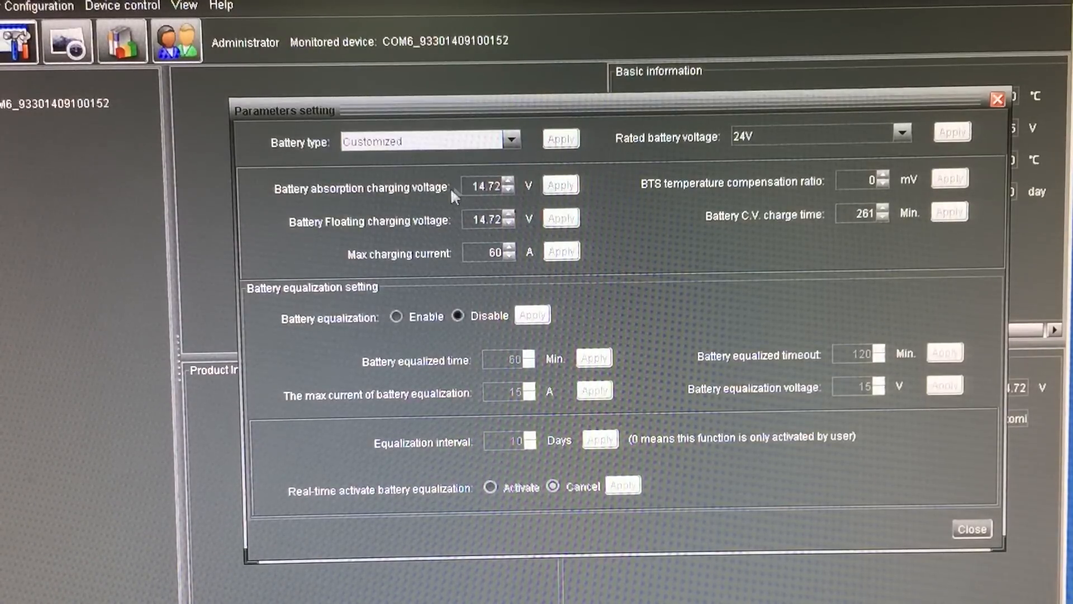
pyautogui.moveTo(469, 209)
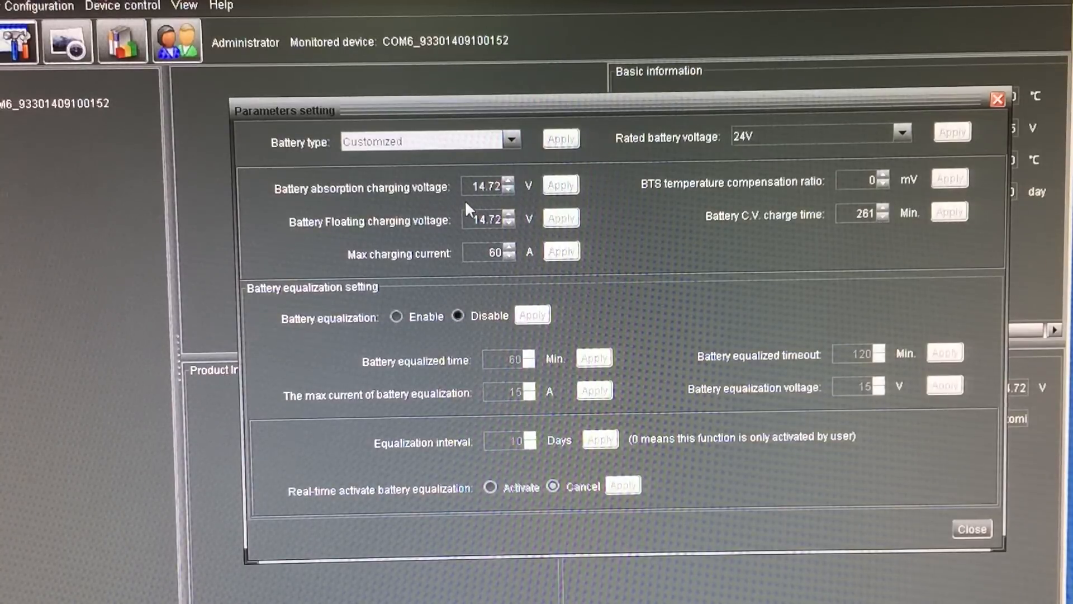
pyautogui.moveTo(483, 203)
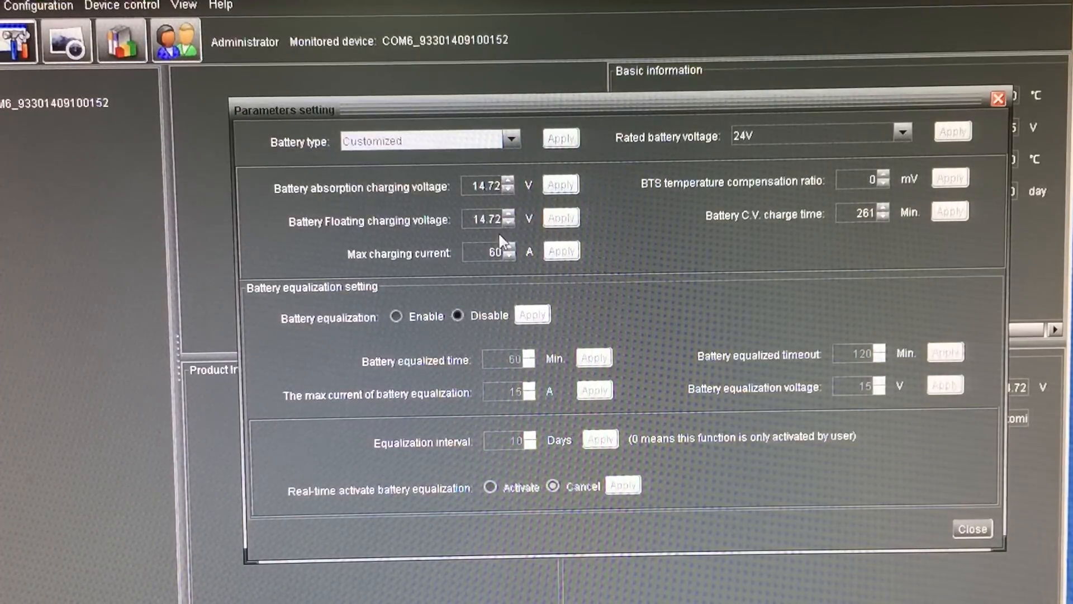
pyautogui.moveTo(304, 207)
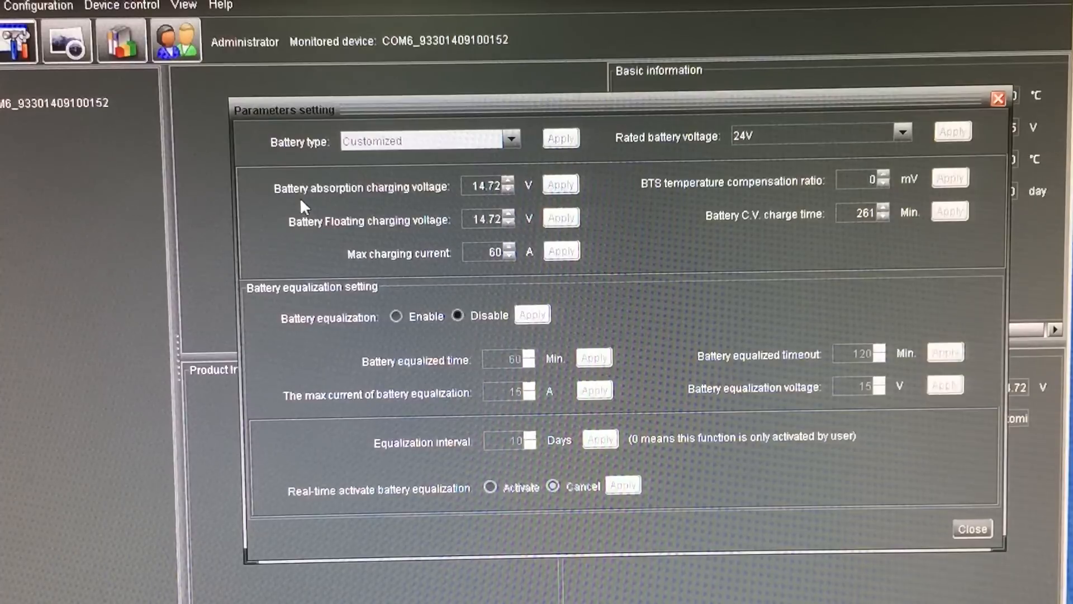
pyautogui.moveTo(306, 236)
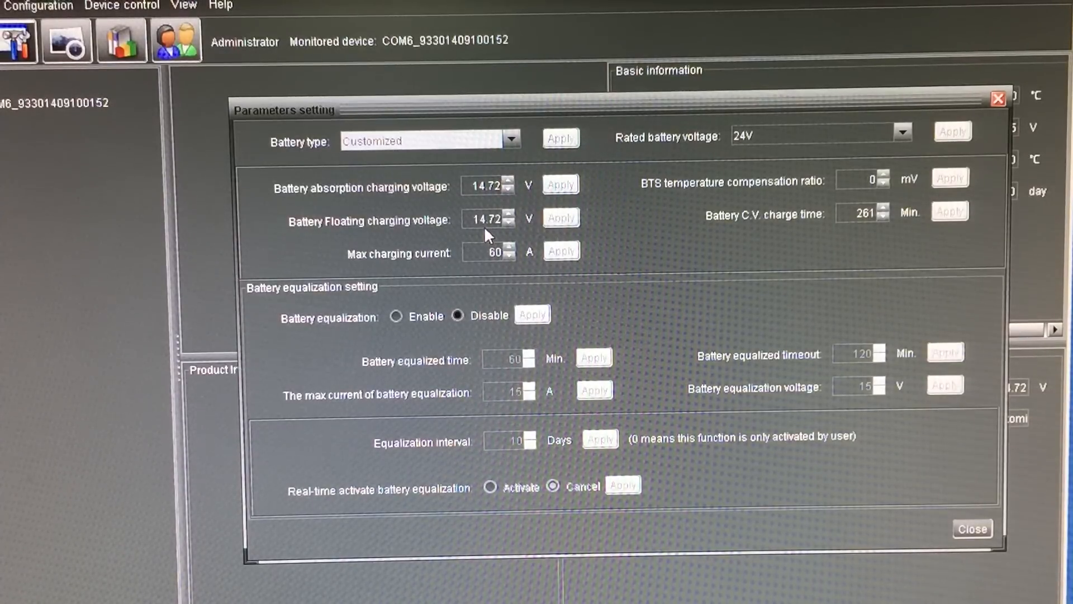
pyautogui.moveTo(732, 226)
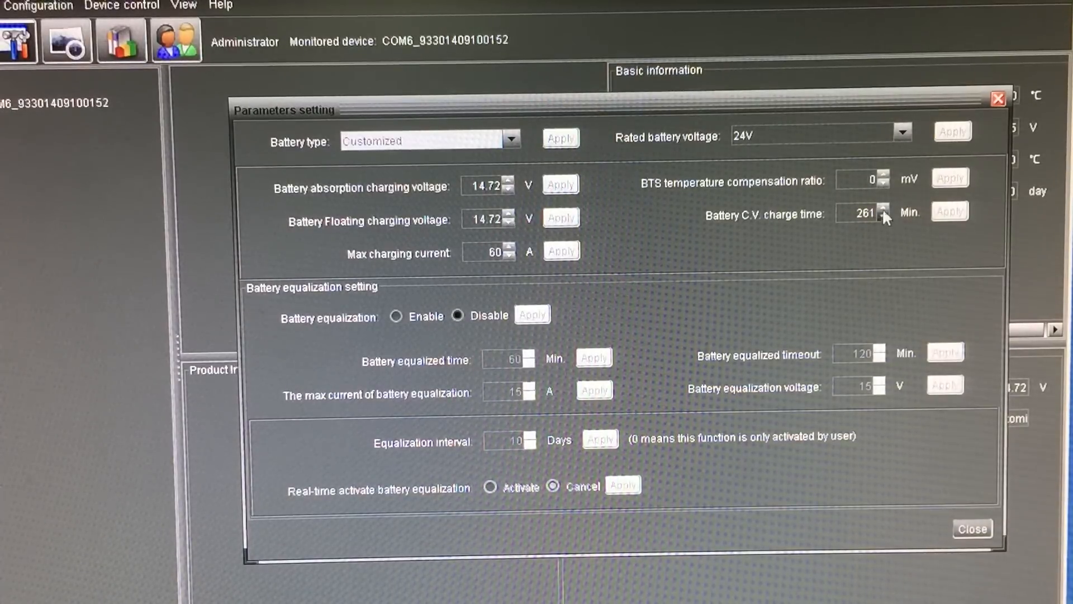
pyautogui.click(882, 208)
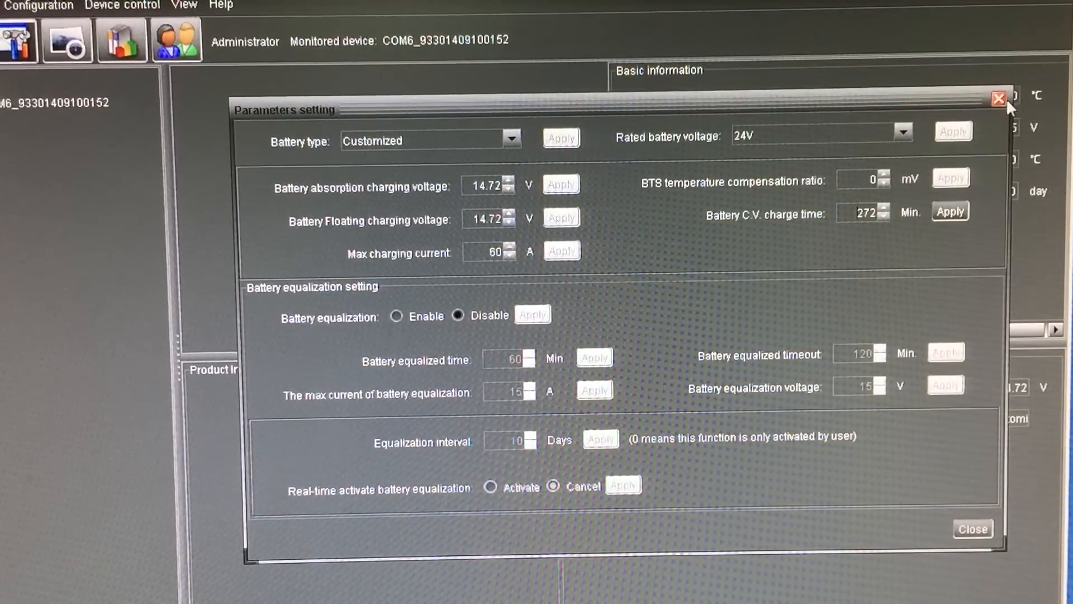
pyautogui.click(997, 94)
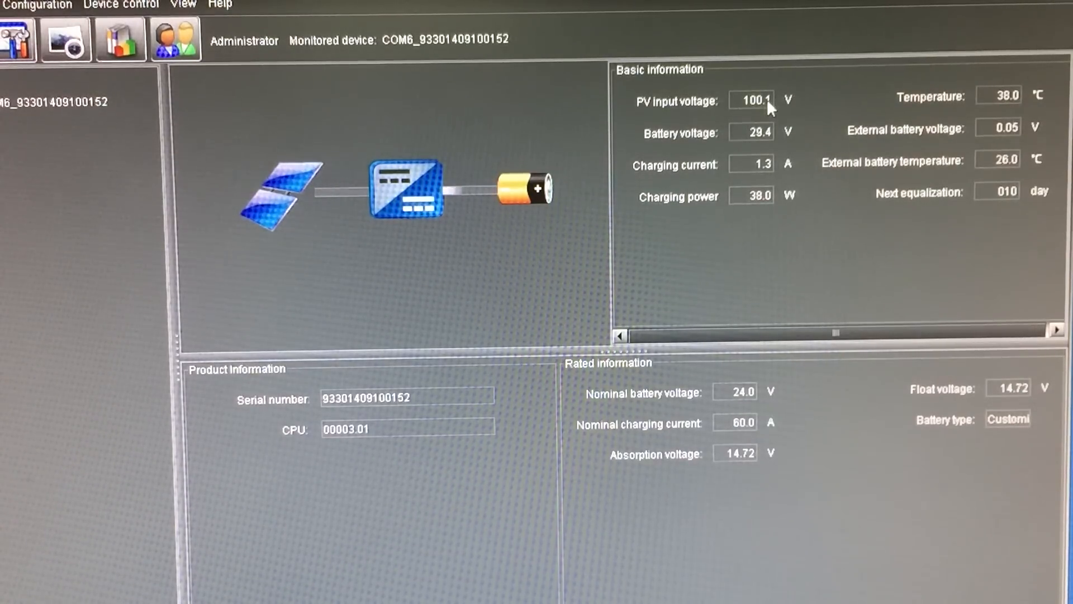
pyautogui.moveTo(815, 116)
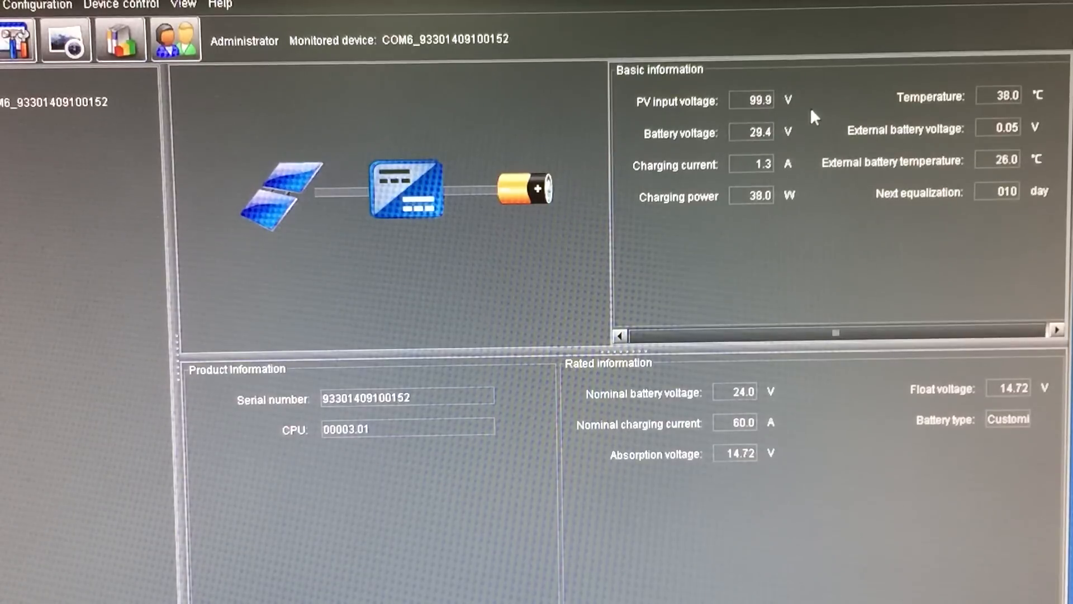